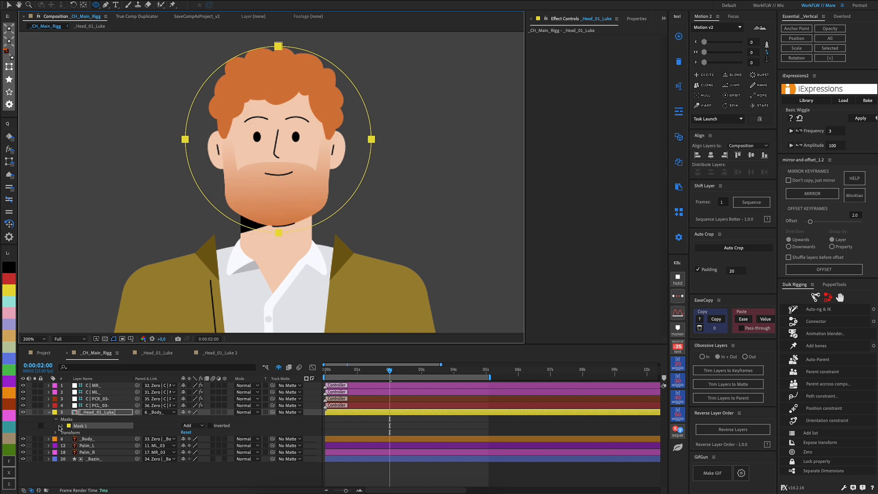
Rename Mask 1 to Boundary M and add a smaller ellipse mask over the face.
left_click(60, 425)
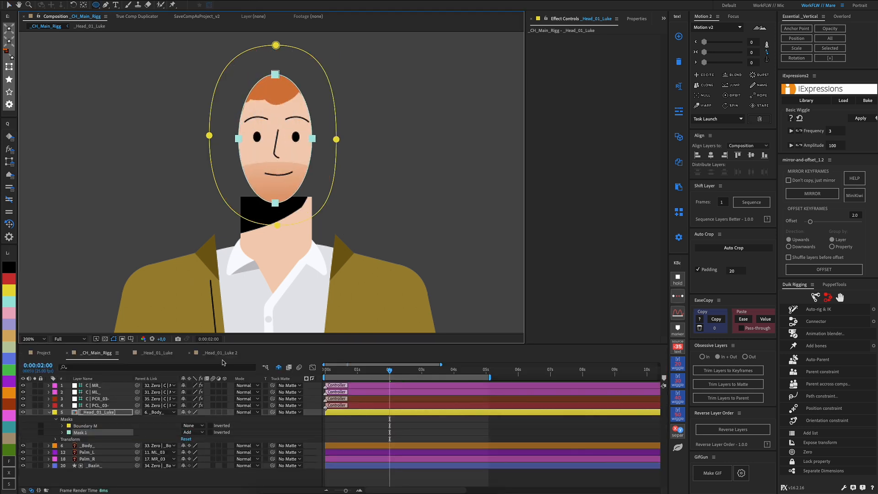
Set the face mask mode to None, rename it Source M, duplicate as Destination M, and apply Reshape.
left_click(192, 432)
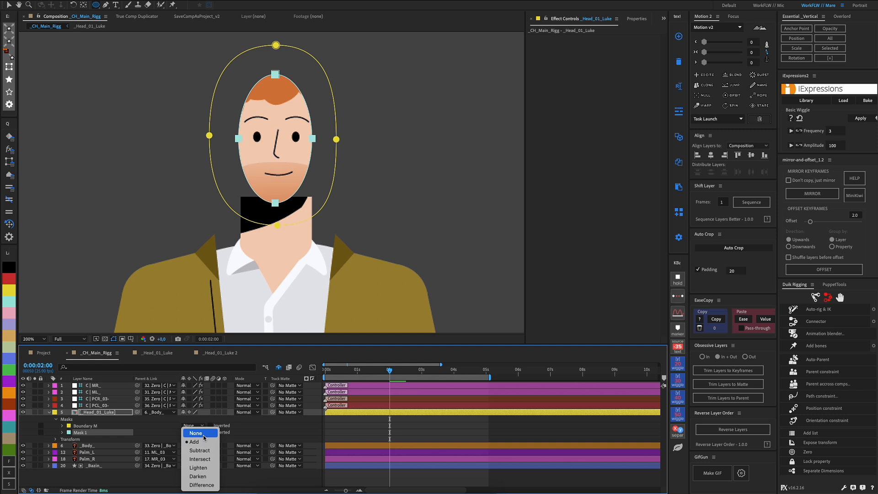
left_click(195, 432)
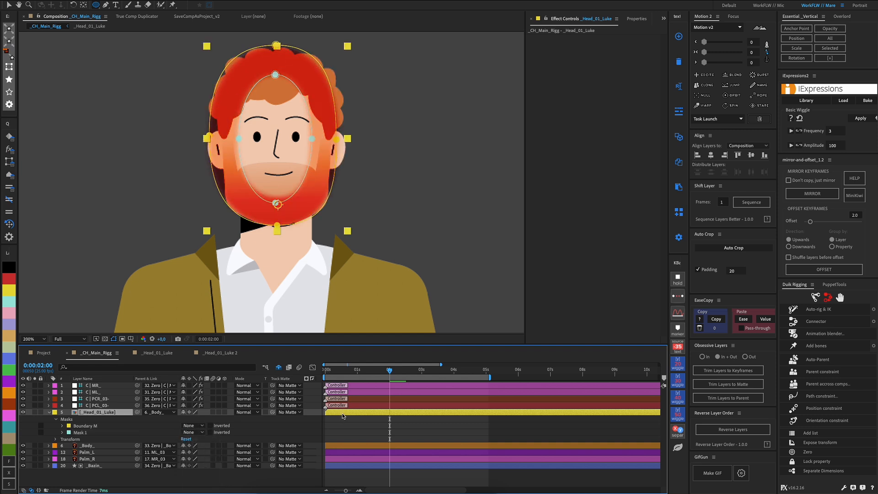
double_click(81, 432)
type("resh")
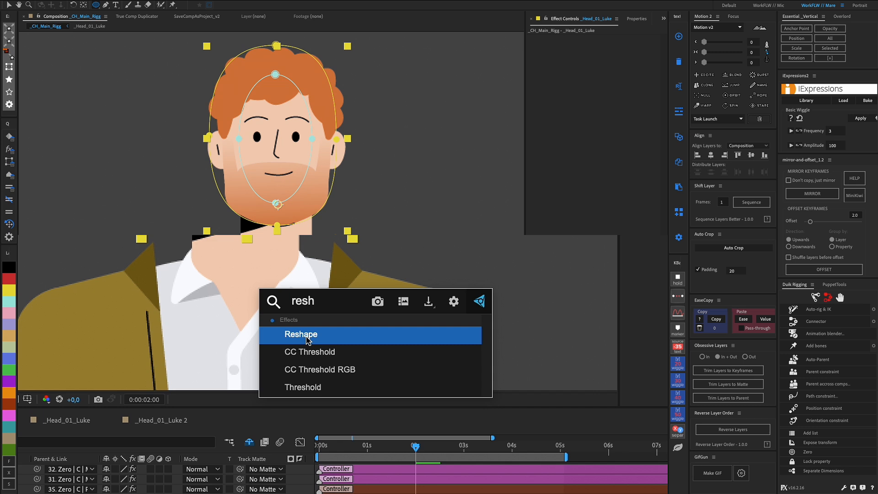
left_click(301, 335)
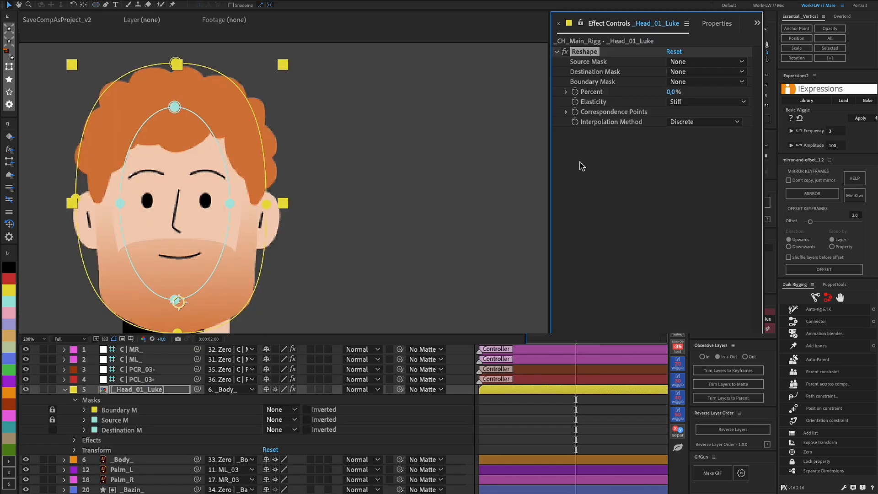
Assign Source M, Destination M and Boundary M to Reshape's source, destination and boundary masks.
left_click(707, 62)
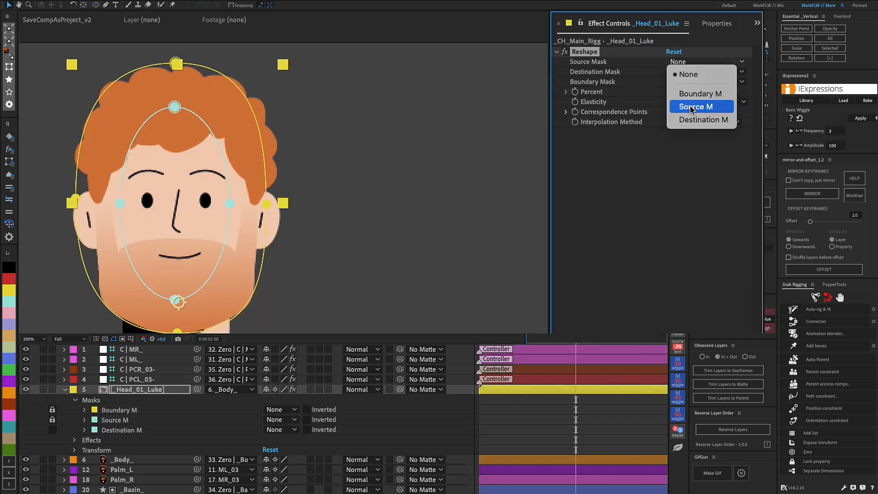
left_click(696, 106)
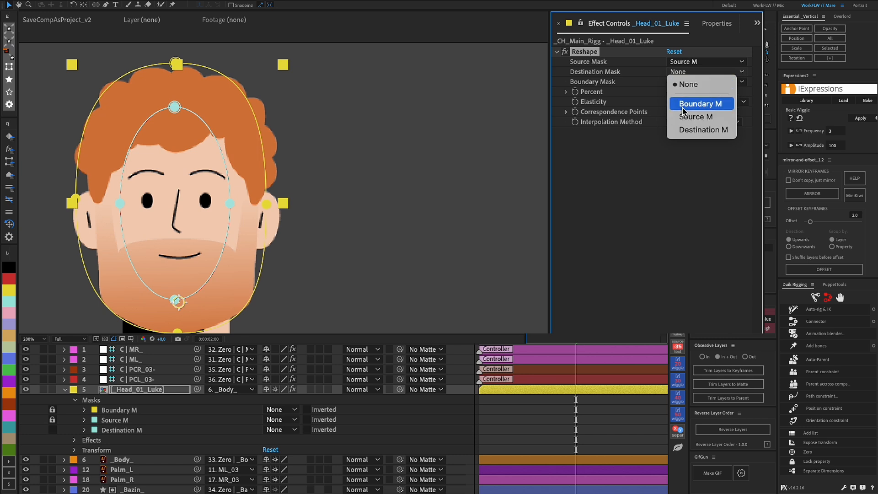
mouse_move(682, 132)
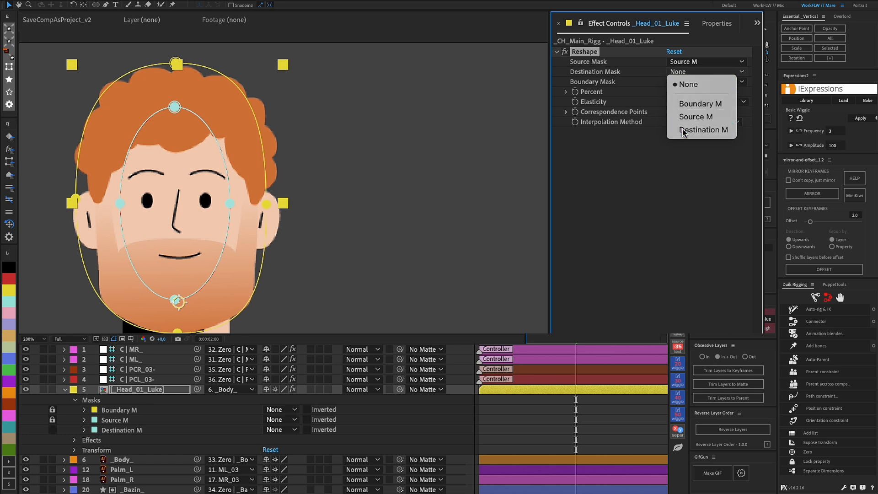
left_click(704, 129)
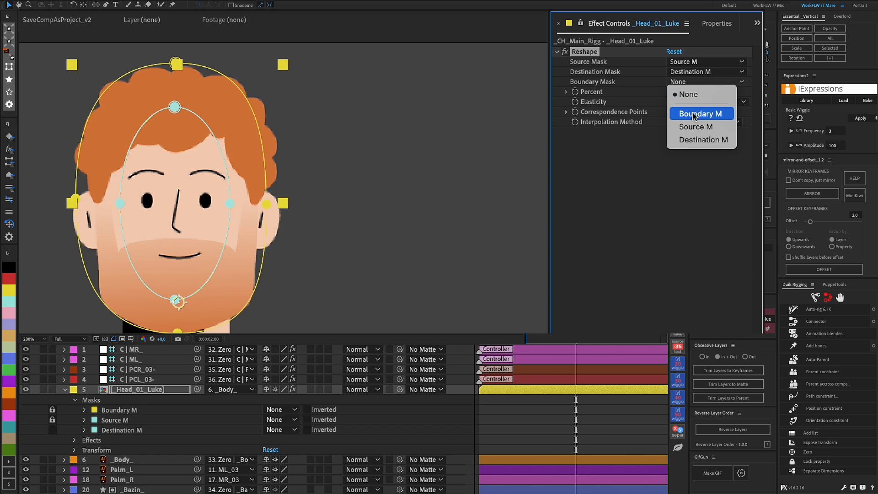
left_click(701, 113)
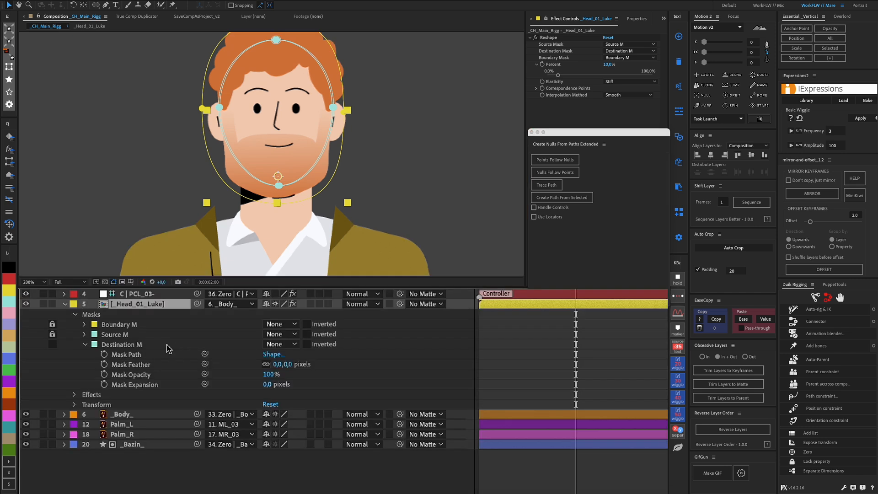
Create nulls from Destination M's mask path so its points follow four nulls.
left_click(125, 354)
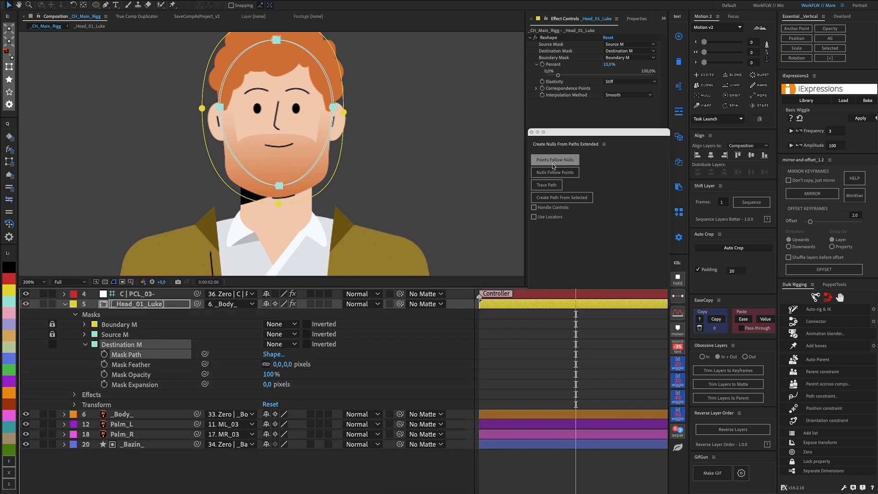
left_click(554, 159)
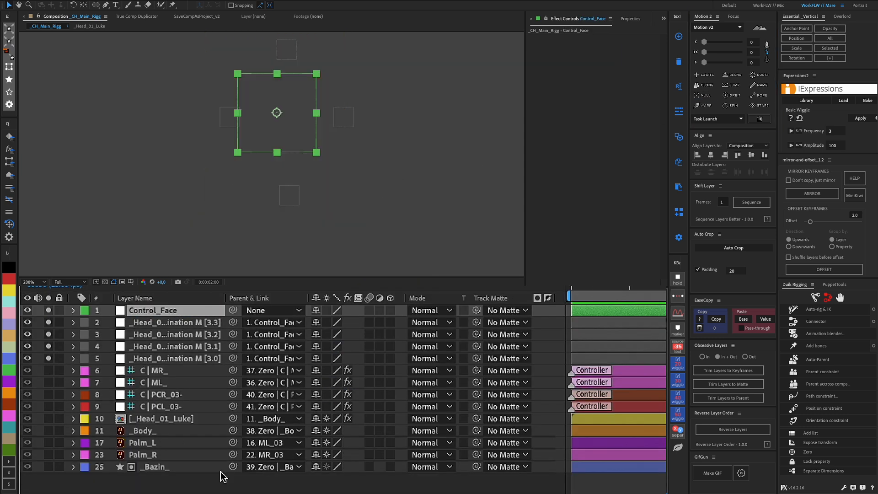
Mark the four mask-point nulls shy and hide them, leaving only Control_Face in the list.
left_click_drag(276, 111, 292, 116)
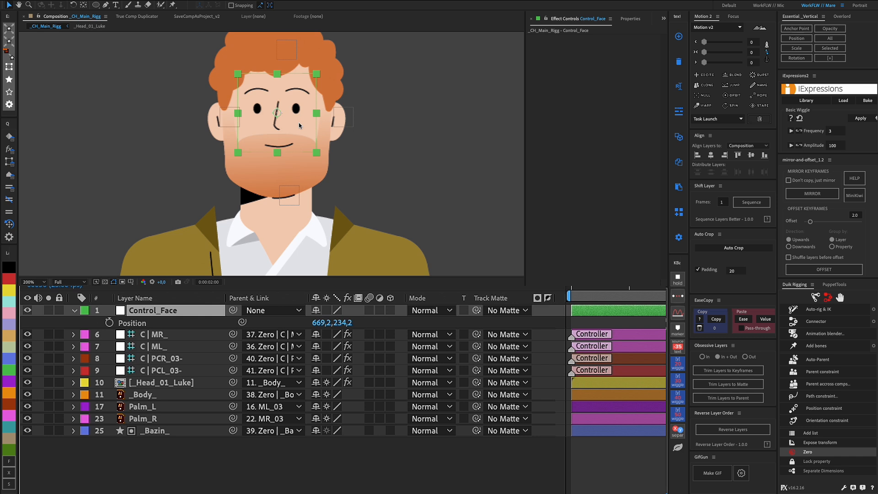
left_click(163, 382)
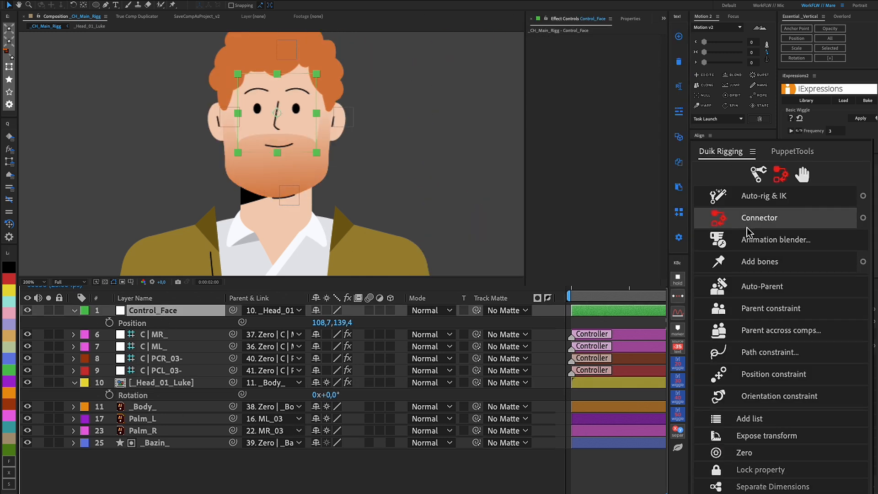
mouse_move(745, 453)
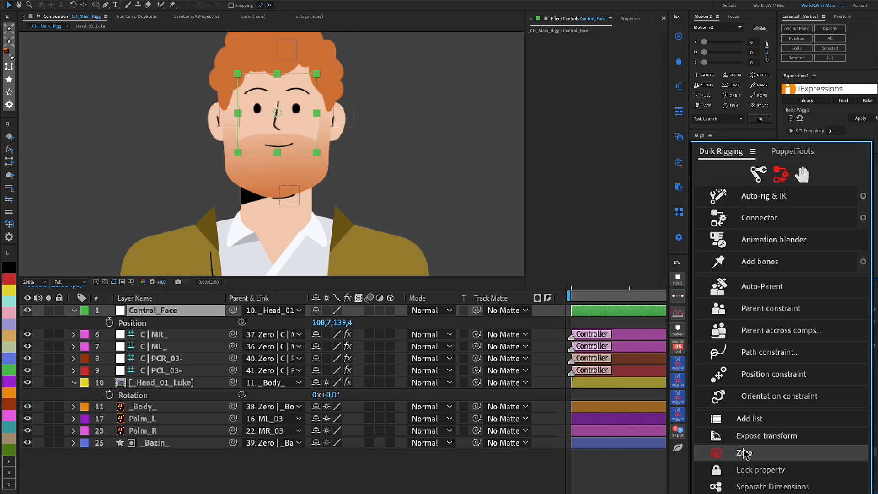
Parent Control_Face to _Head_01_Luke and zero its transform with Duik.
left_click(743, 453)
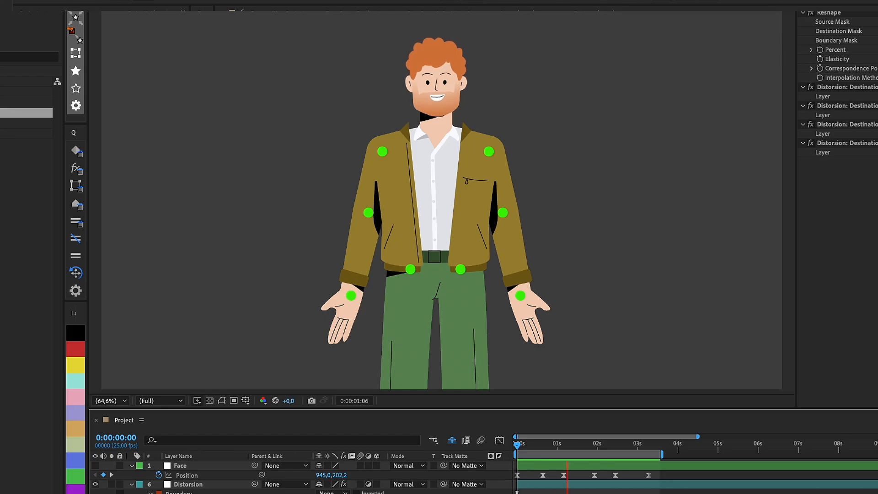
Keyframe the Face null's Position and scrub later in time to preview the head distortion.
left_click(649, 442)
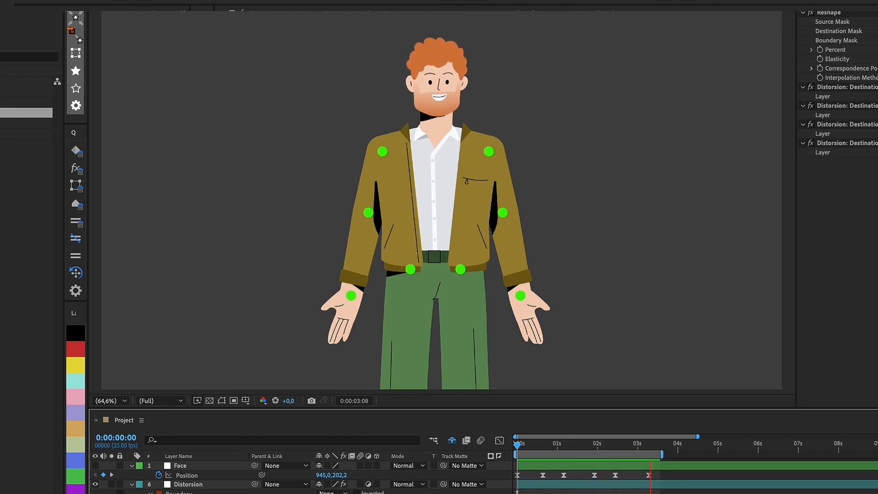